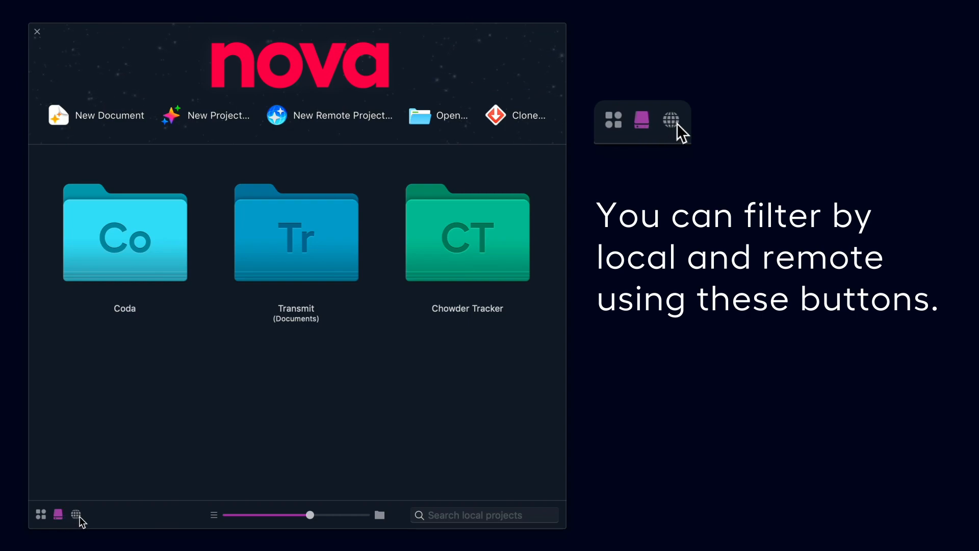
Step: Filter the launcher's project list by local or remote projects
click(77, 514)
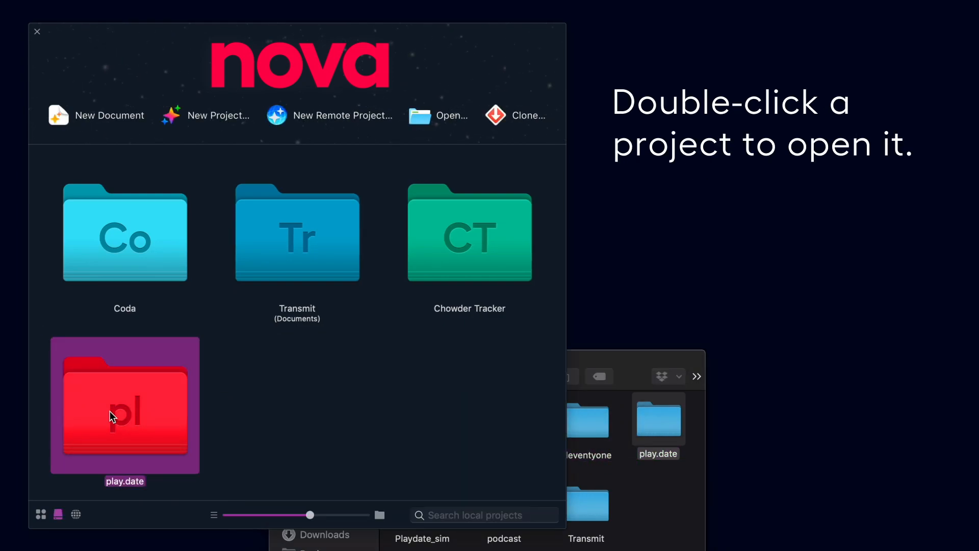
Step: Open play.date, add a black background in playdate.css, and split a live preview of index.html downward
double_click(124, 405)
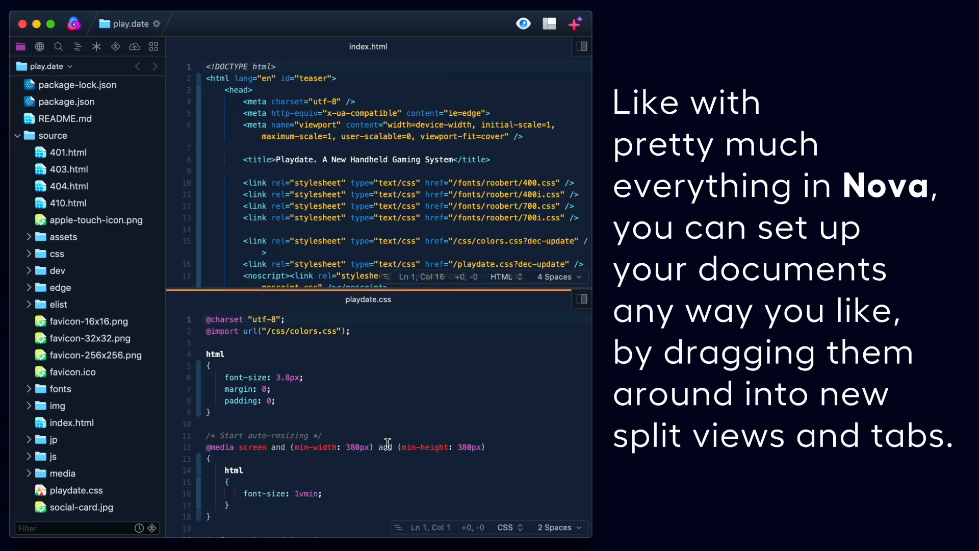
text(bad)
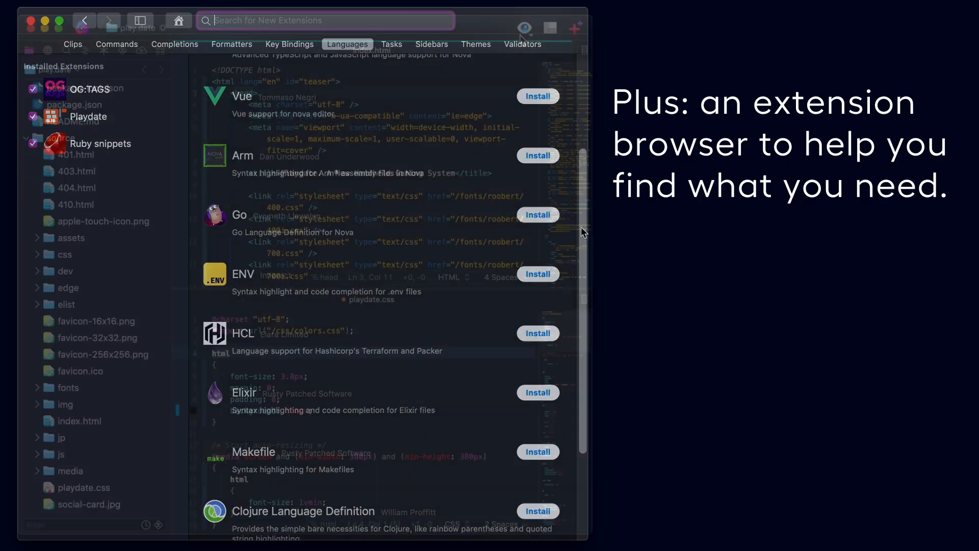
click(524, 27)
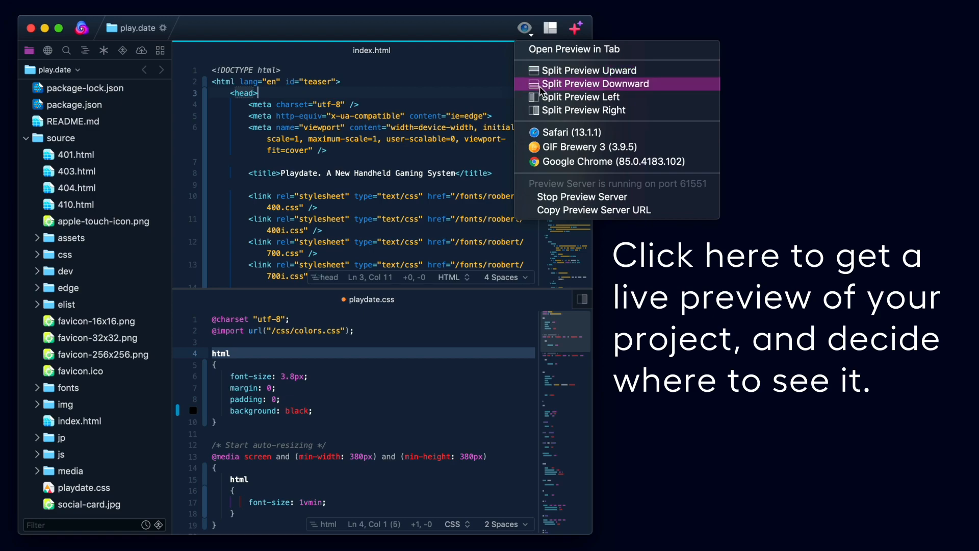
click(596, 83)
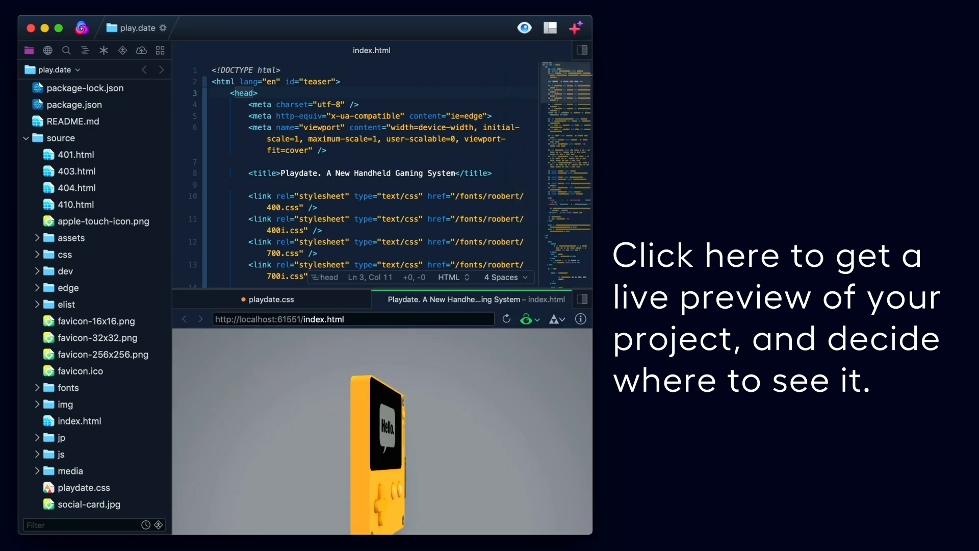
Step: Show the layout options to move the file sidebar to the right
click(550, 27)
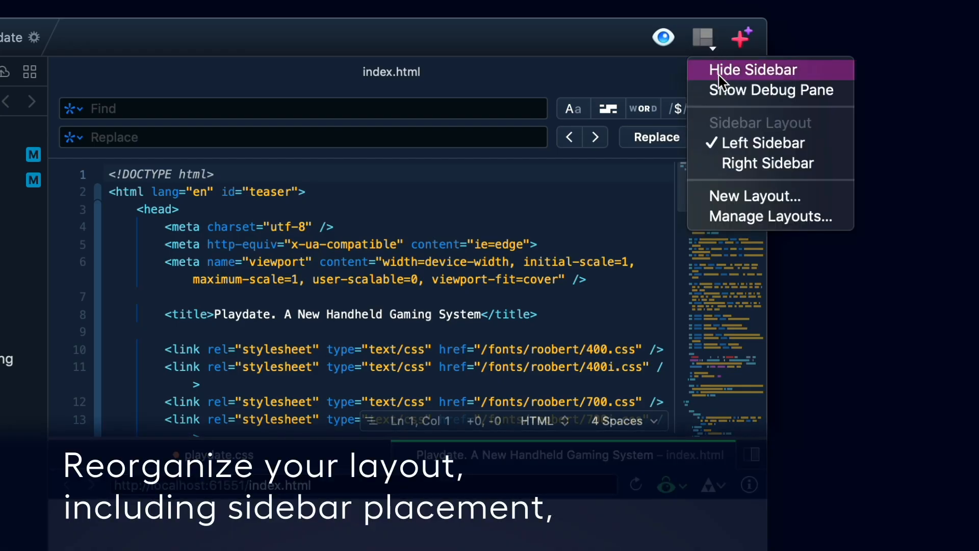
mouse_move(728, 216)
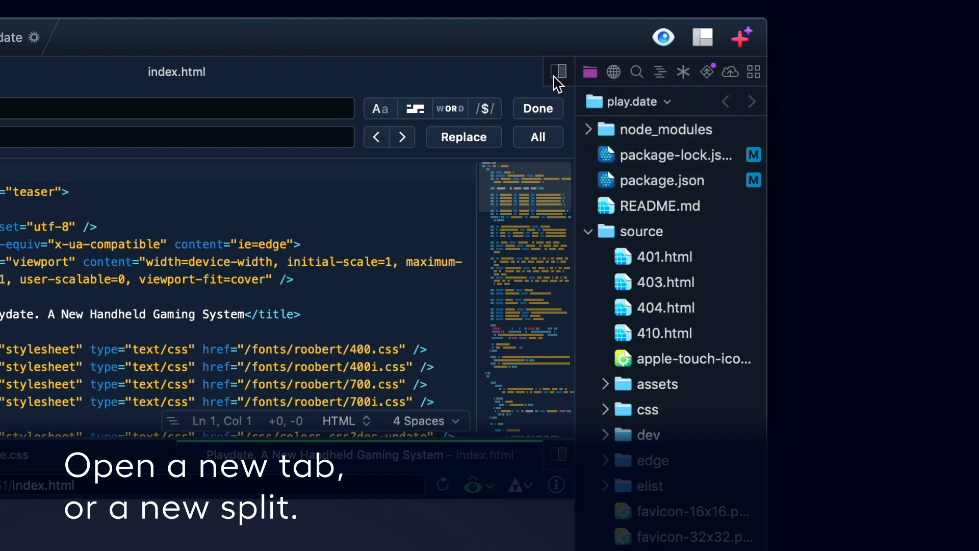
Step: Open a Local Terminal in a new split beside index.html and run npm ls
click(558, 72)
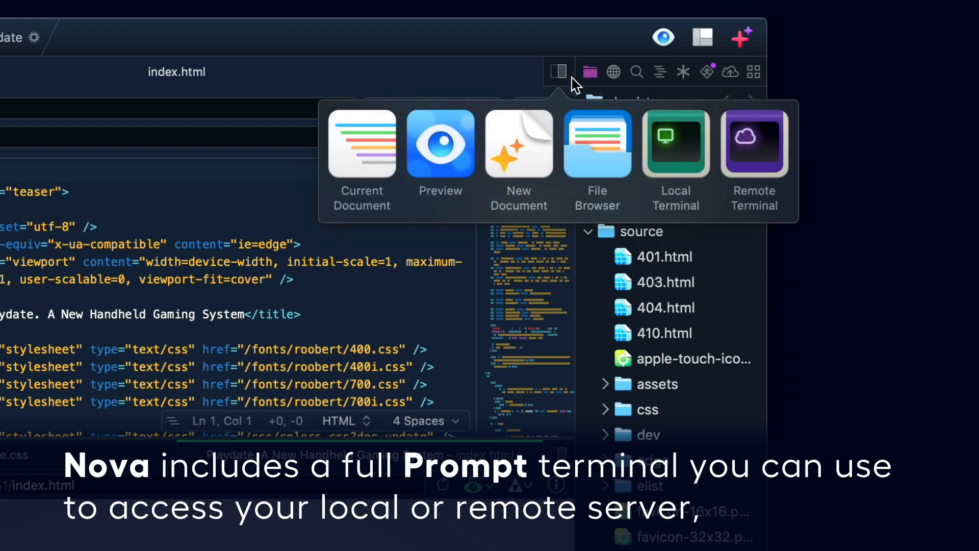
click(675, 144)
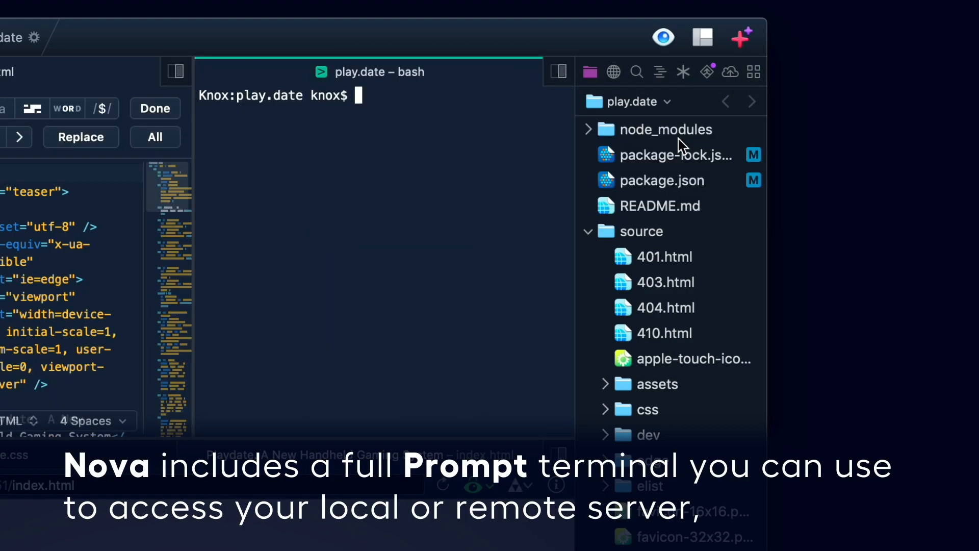
text(npm ls)
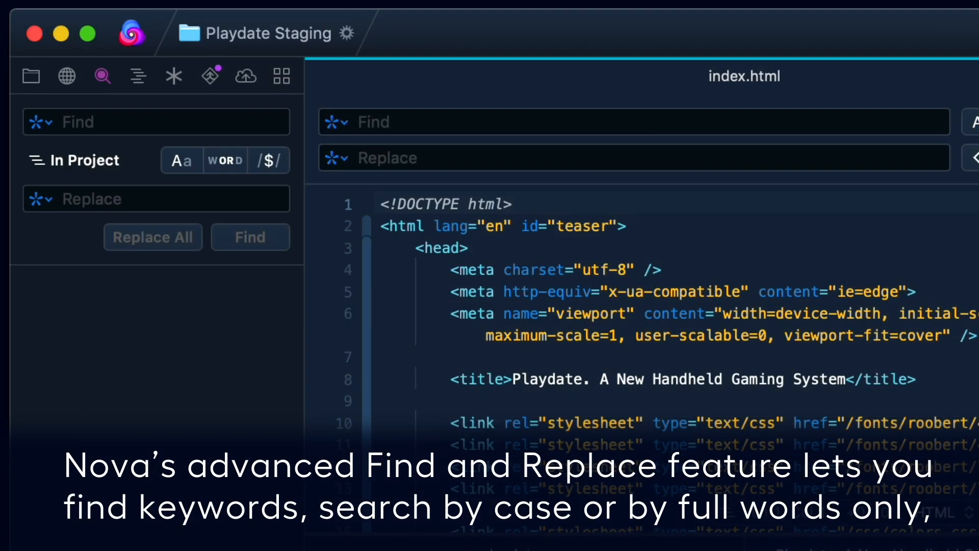
Step: Search the project for playdate with regex matching, limited to My Scope
click(74, 160)
text(playdate)
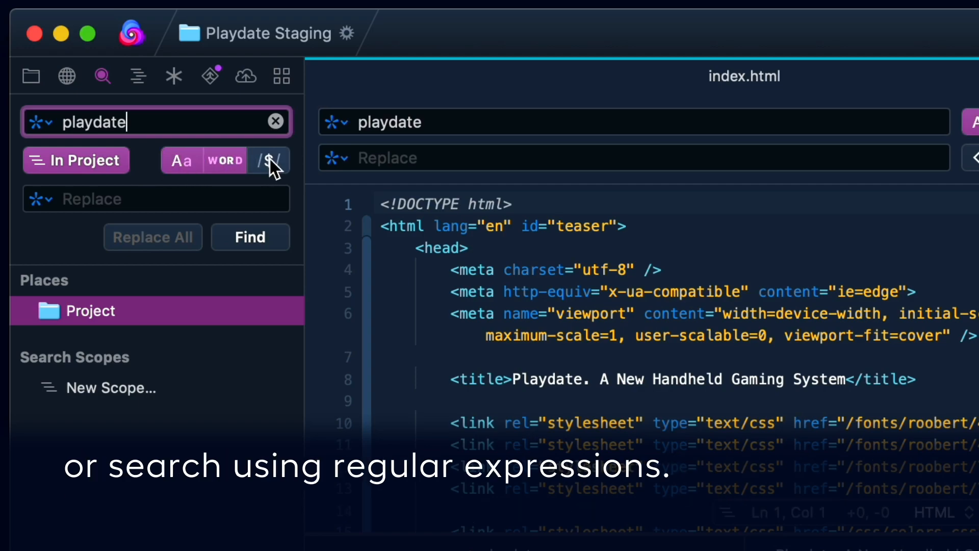
click(110, 388)
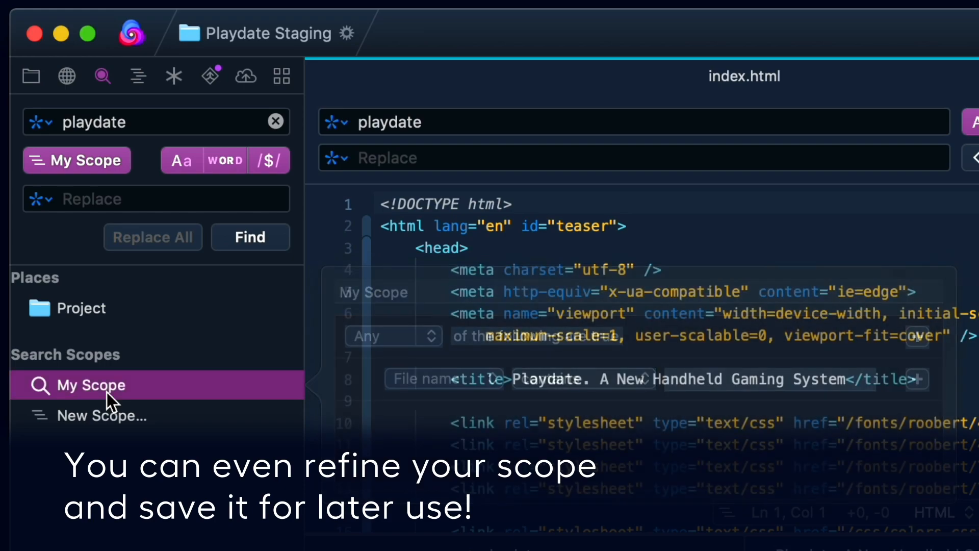
click(137, 75)
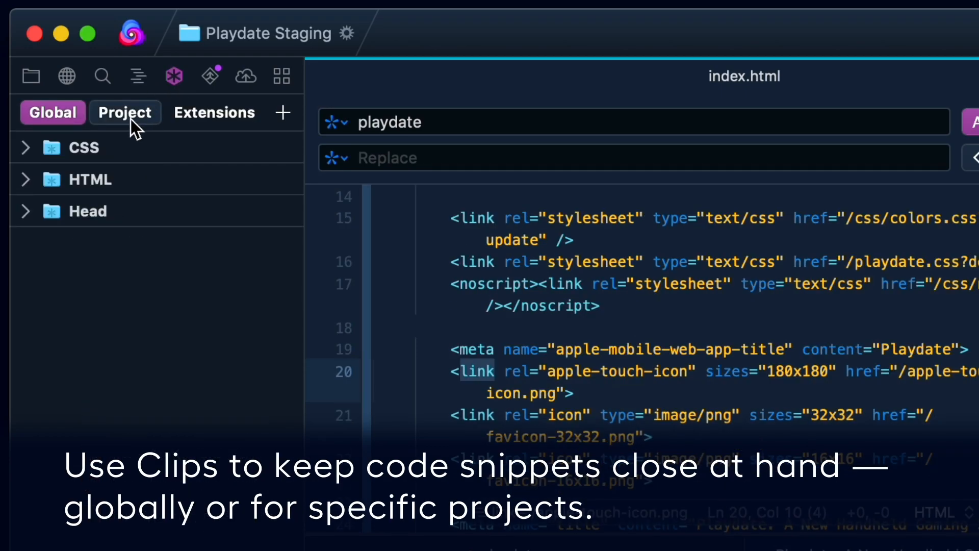
mouse_move(125, 112)
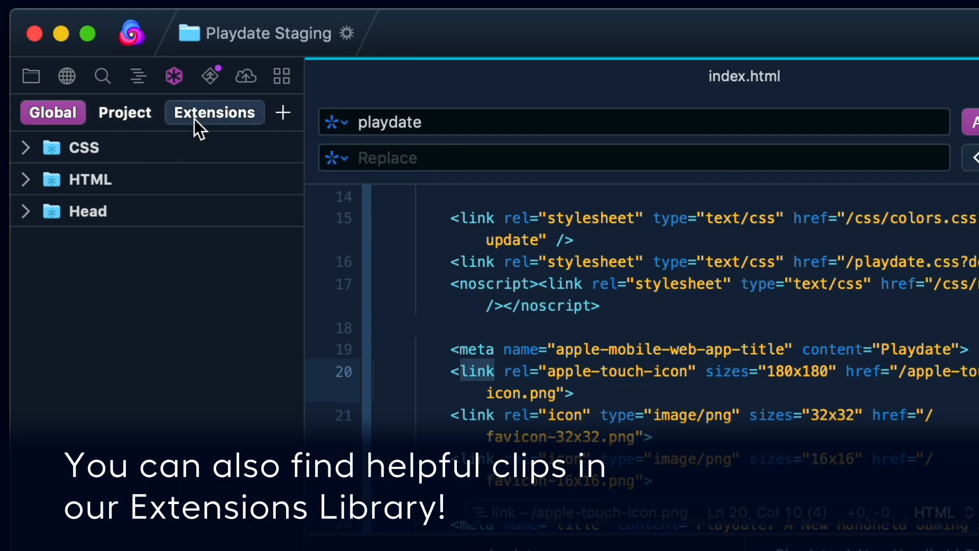
Step: Check out the origin feature branch in Git, stage all changes, and show the Playdate Staging publish destination
click(213, 112)
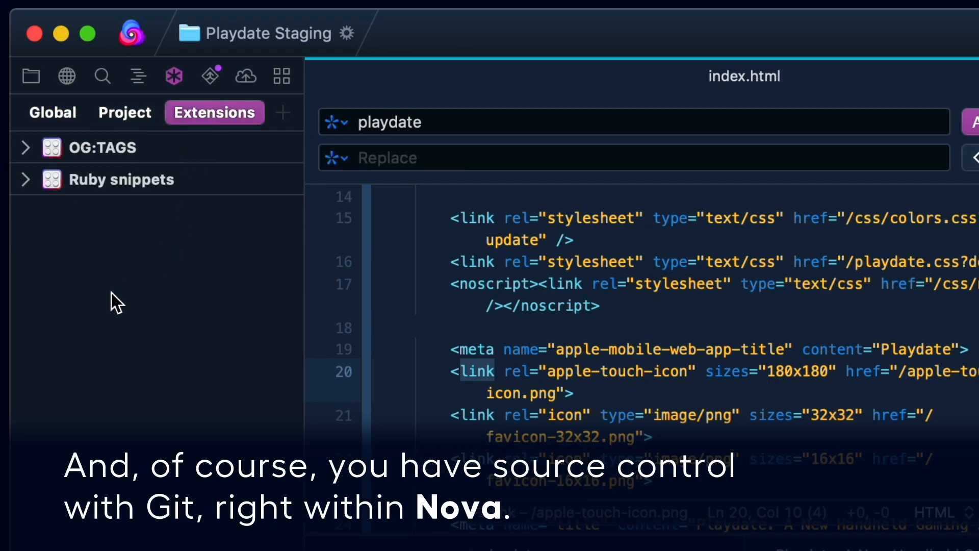
click(211, 75)
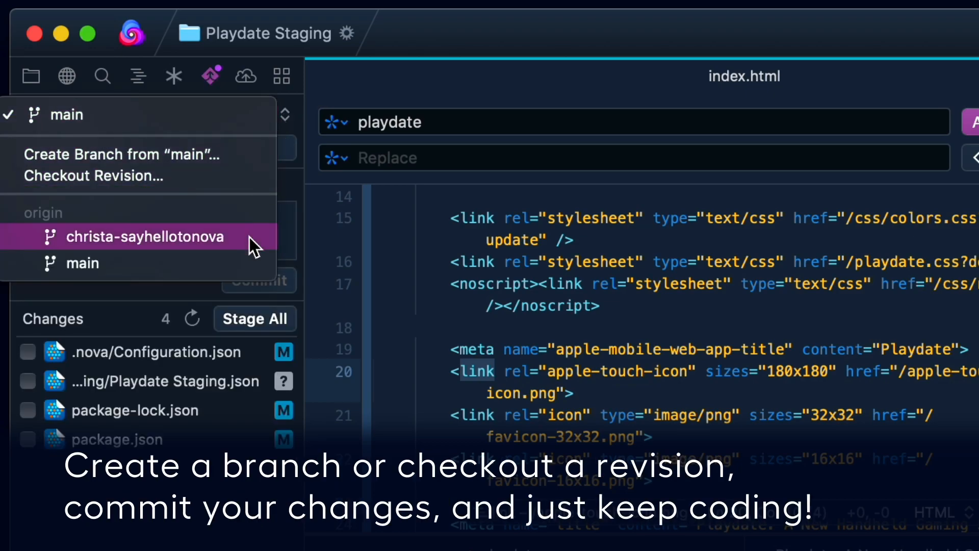
click(143, 236)
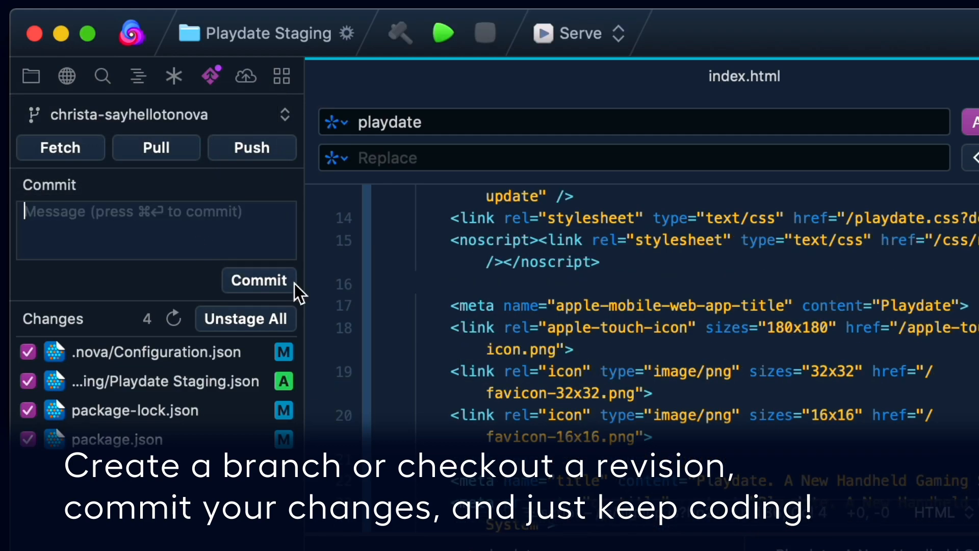
click(245, 76)
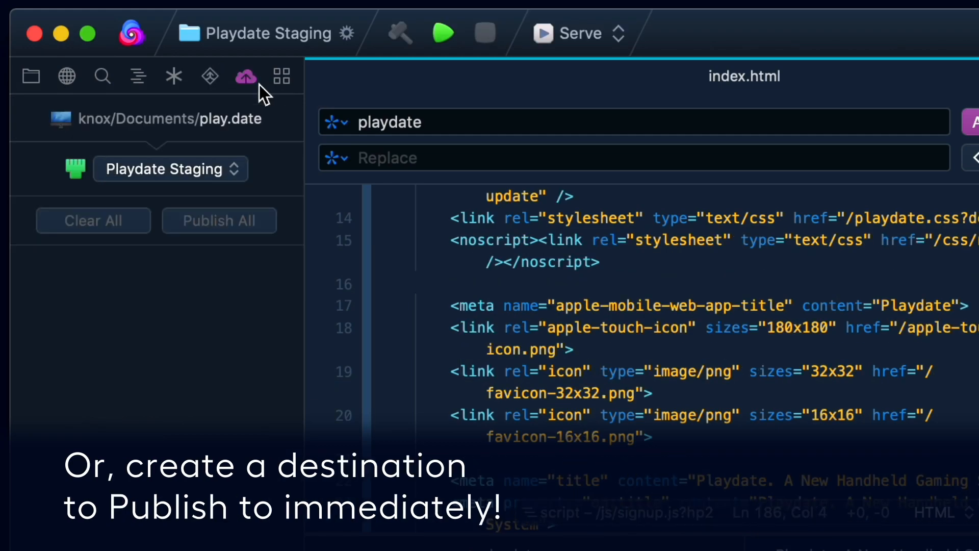
Step: Add the Find sidebar on the right, then open Preferences on the Key Bindings settings
click(282, 77)
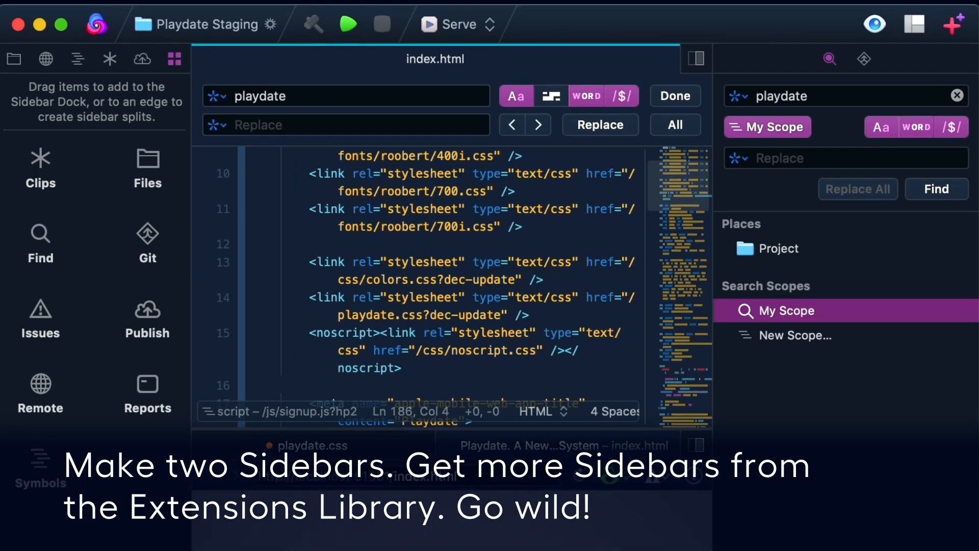
click(69, 10)
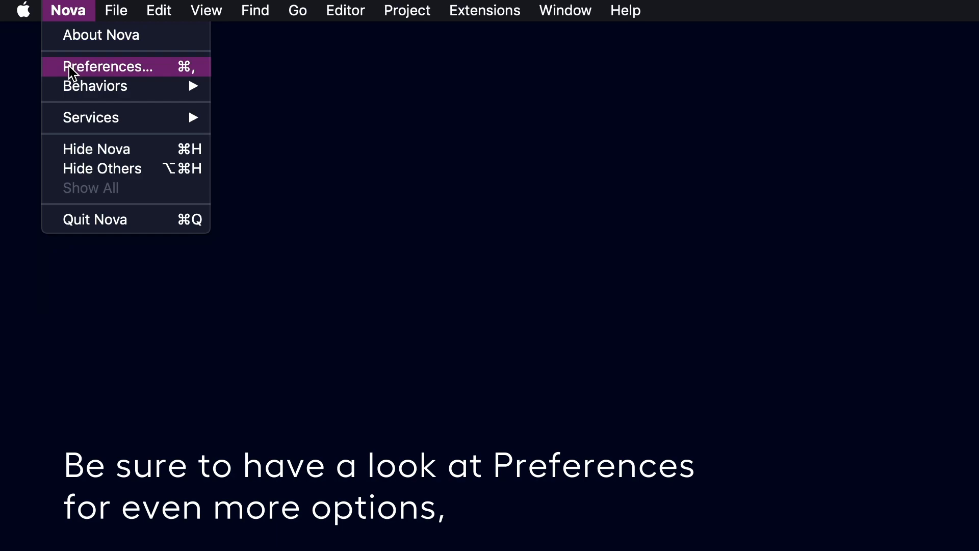
click(108, 67)
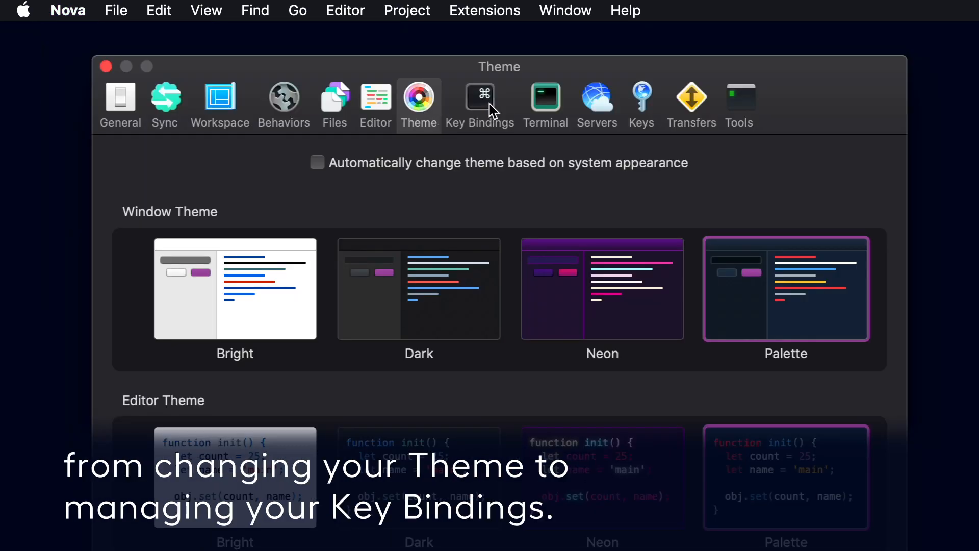
click(479, 103)
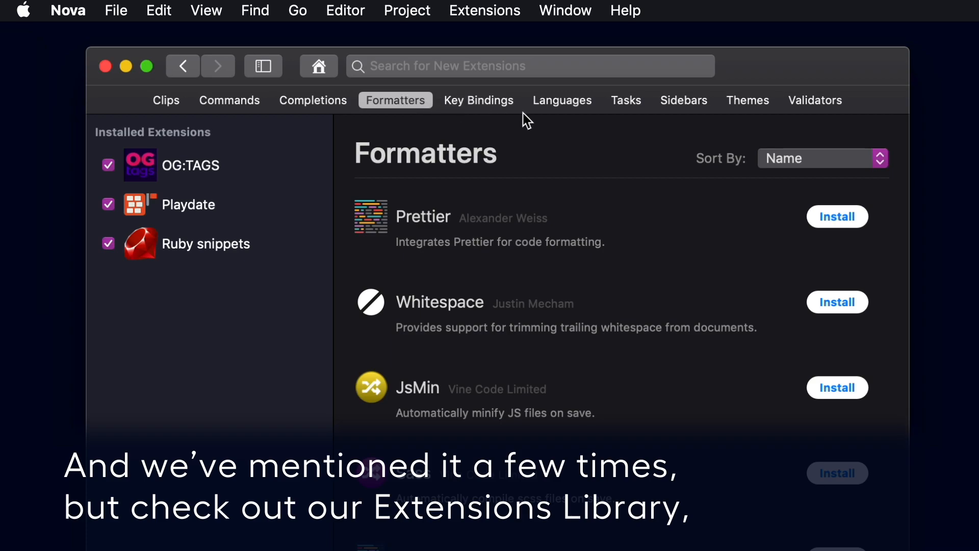
mouse_move(724, 128)
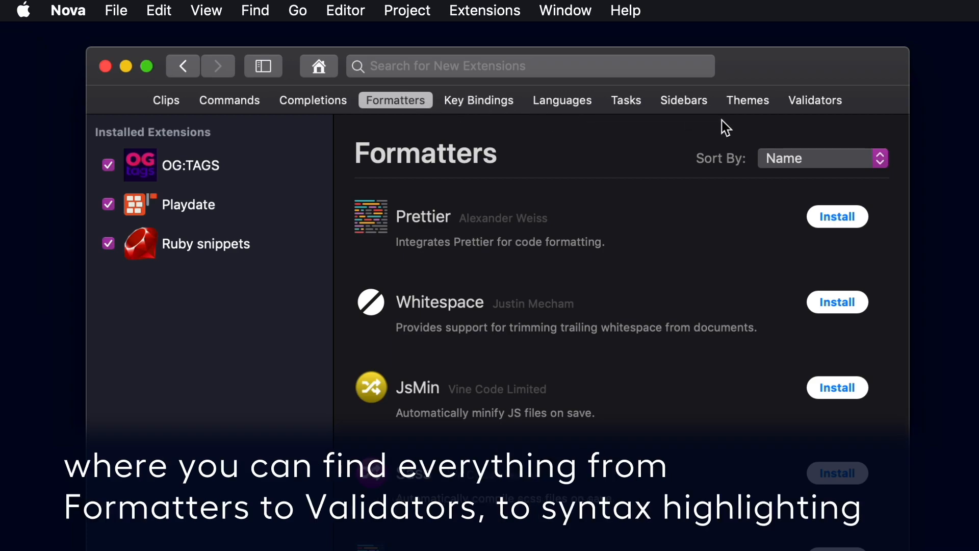
Step: Browse the Validators category, then the Languages category listing Config, TypeScript and Vue
click(815, 100)
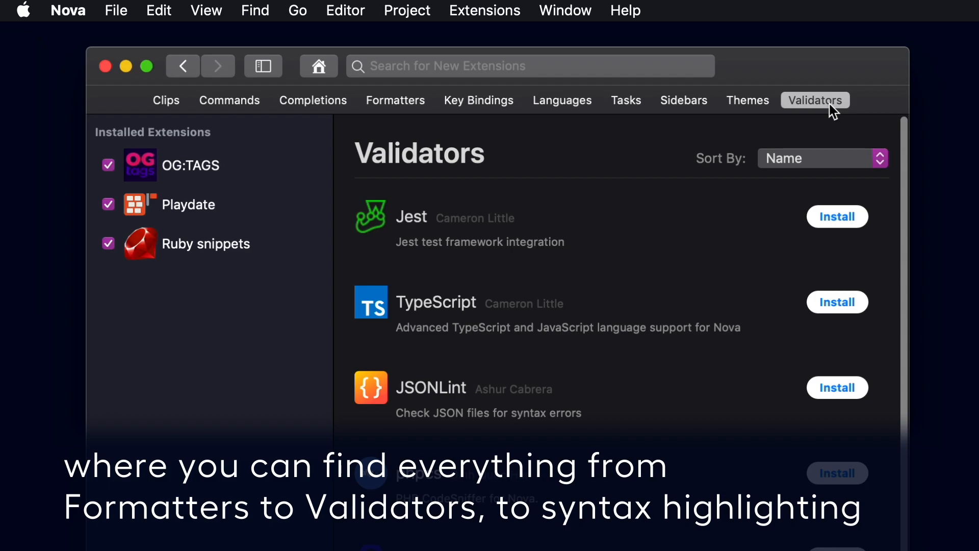
mouse_move(561, 100)
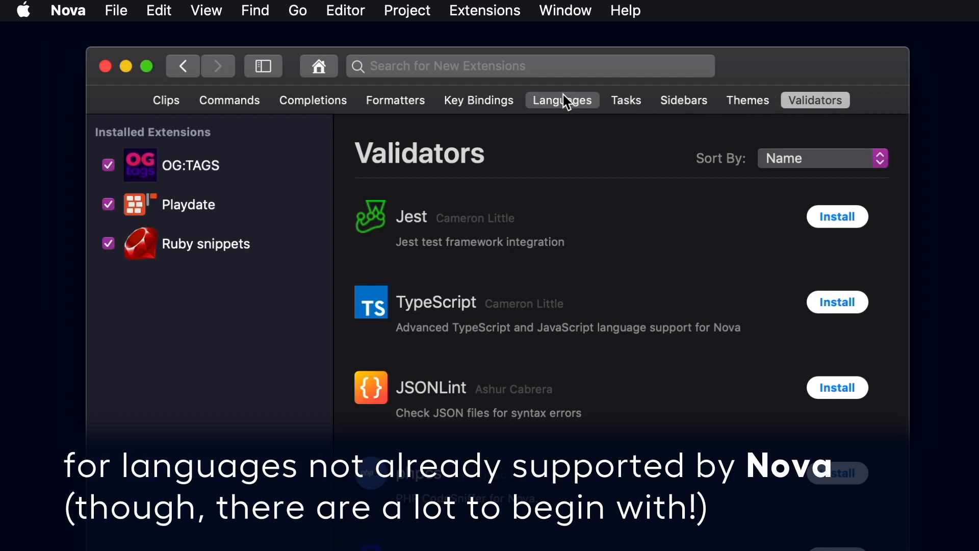
click(561, 100)
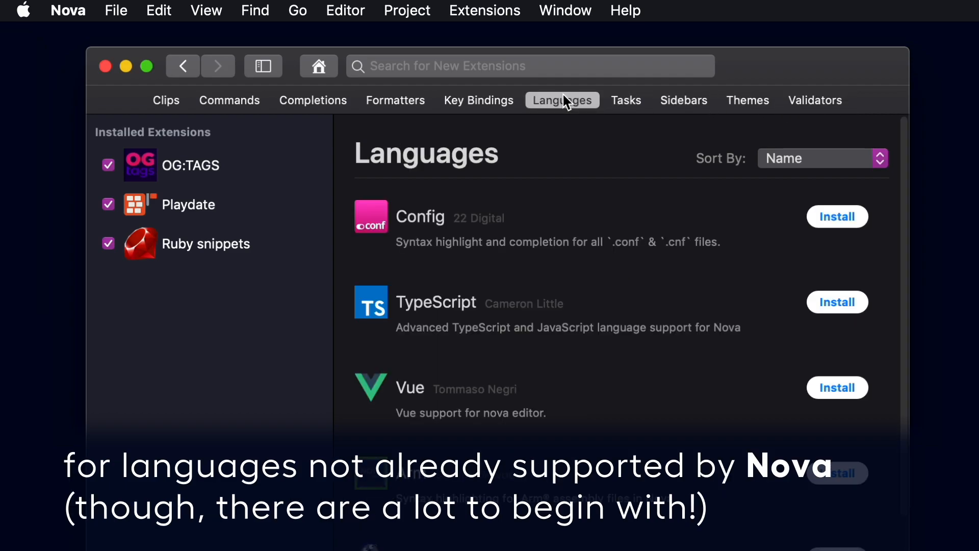